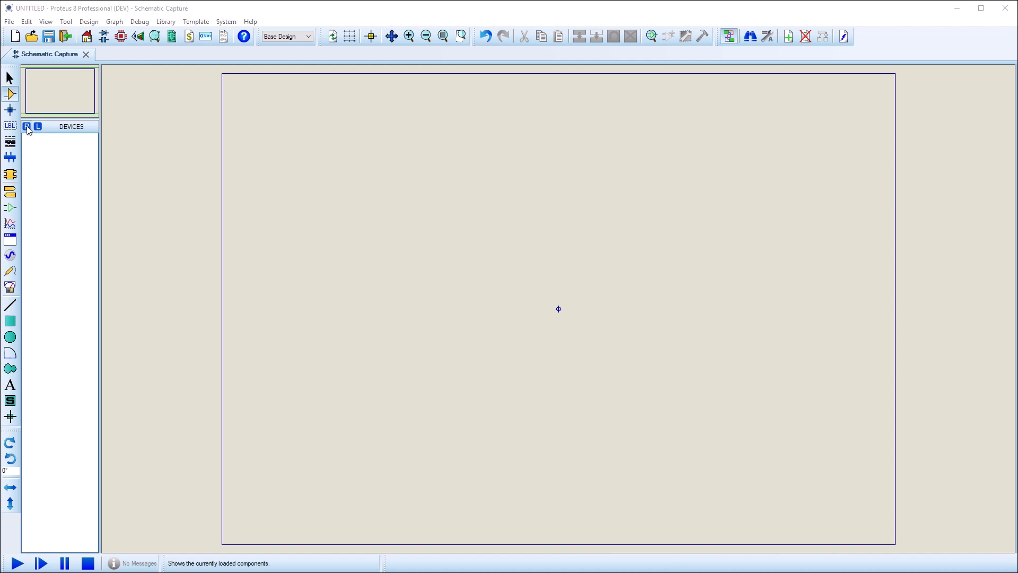
- Search devices for 'ne555', expand the online SamacSys results, and pick NE555D for import
left_click(28, 127)
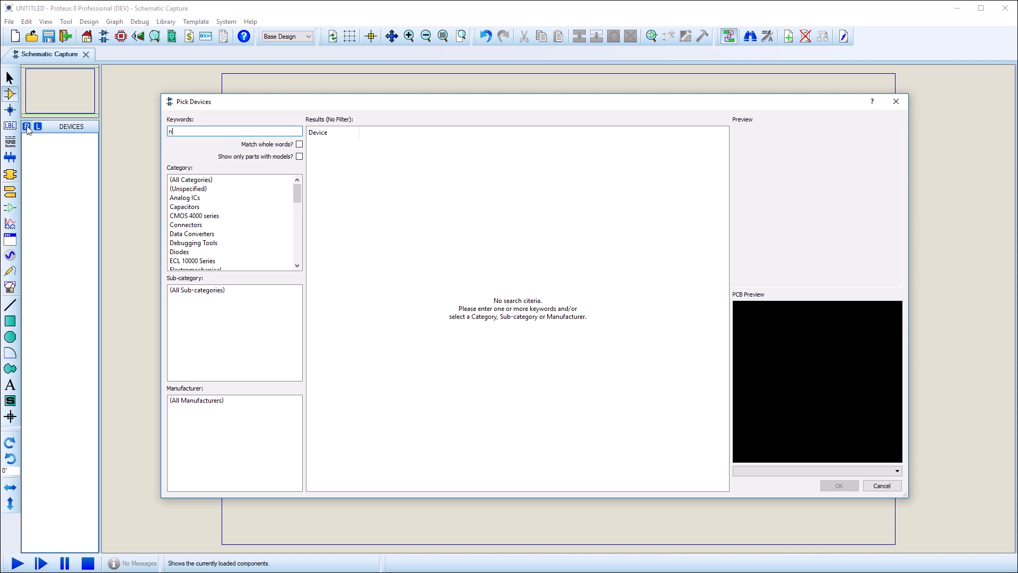
type("e555")
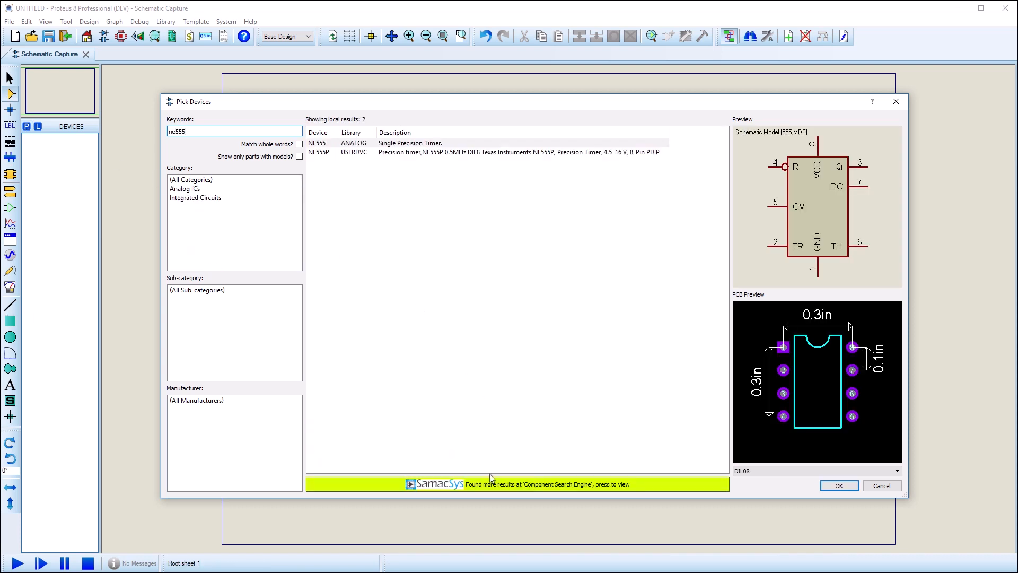
left_click(518, 484)
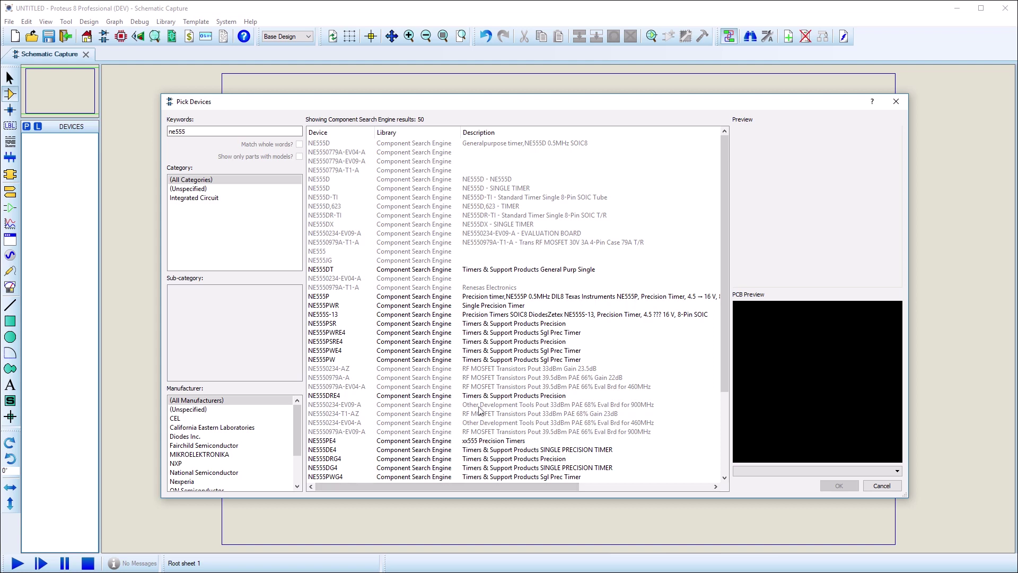
left_click(318, 413)
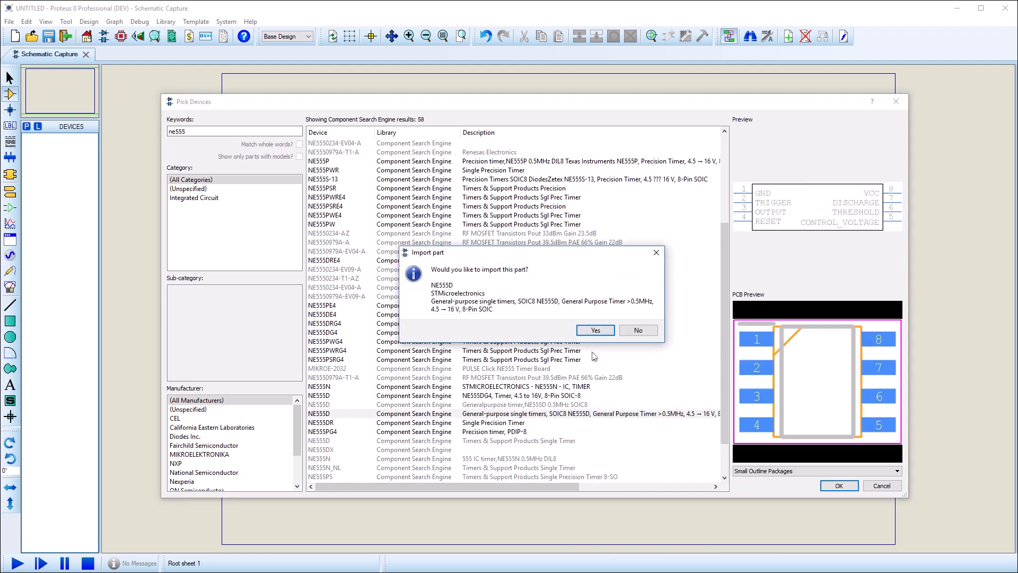
- Confirm the NE555D import, log in to Component Search Engine, and close the picker
left_click(594, 330)
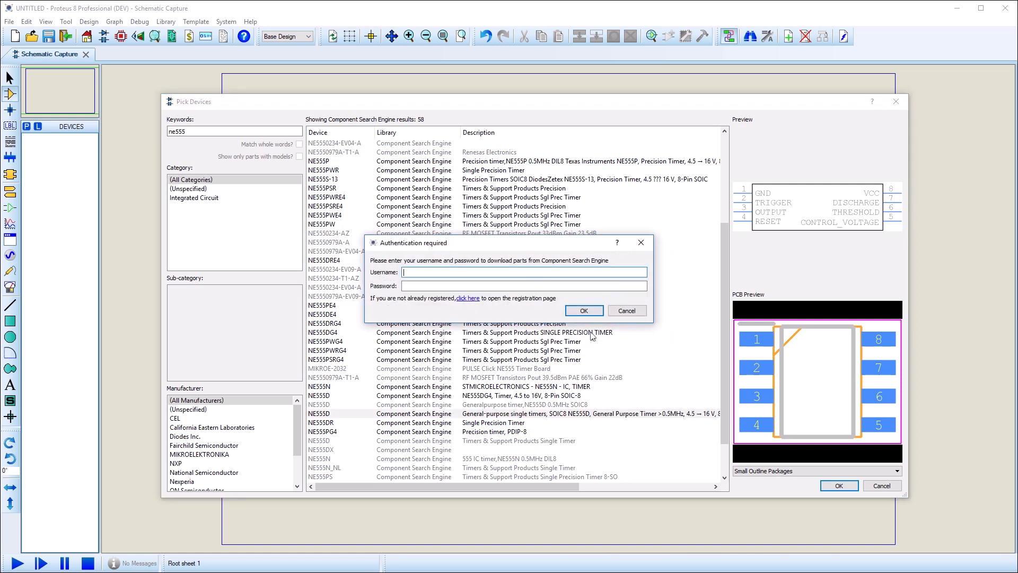
mouse_move(468, 303)
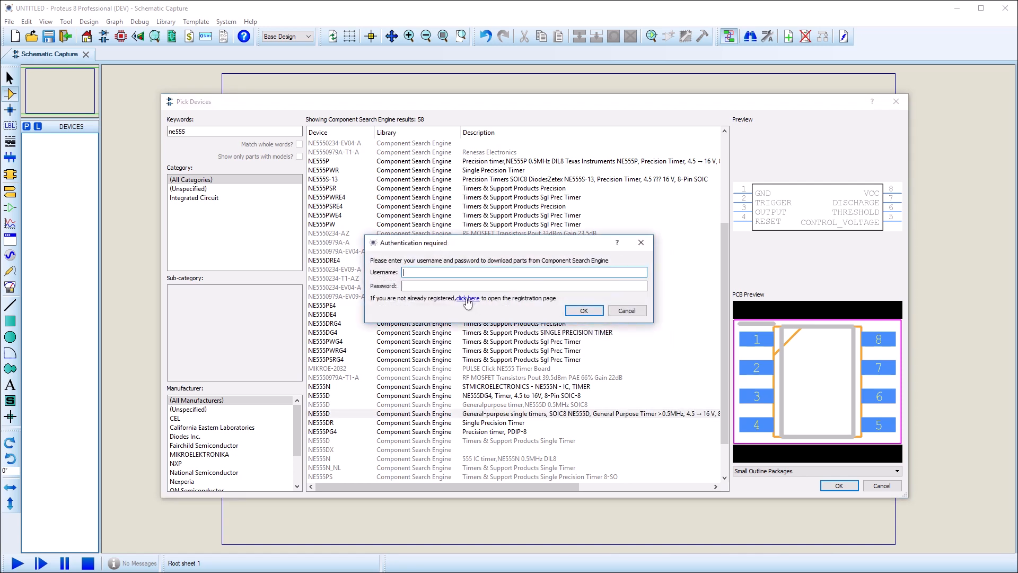
left_click(467, 298)
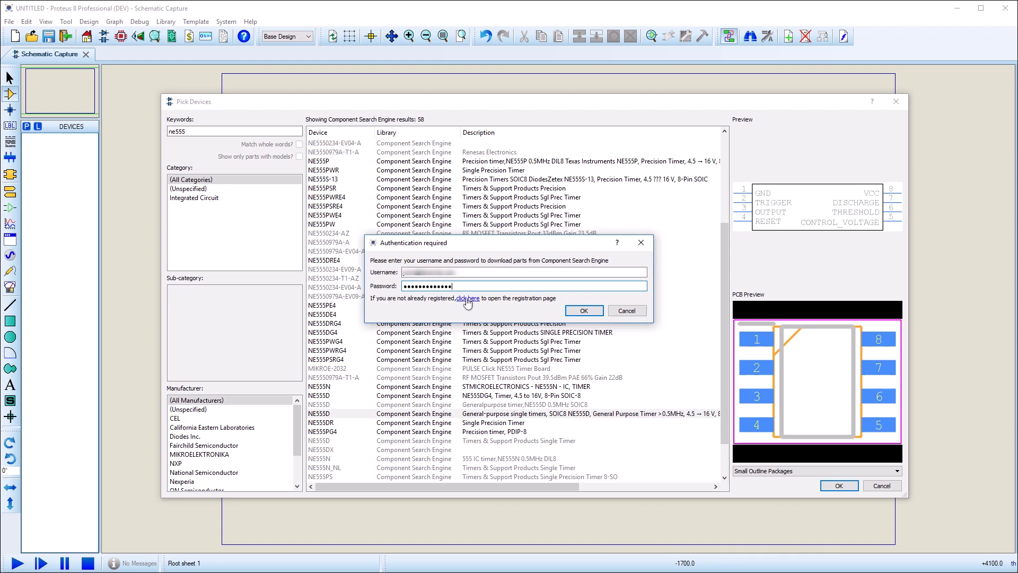
left_click(582, 310)
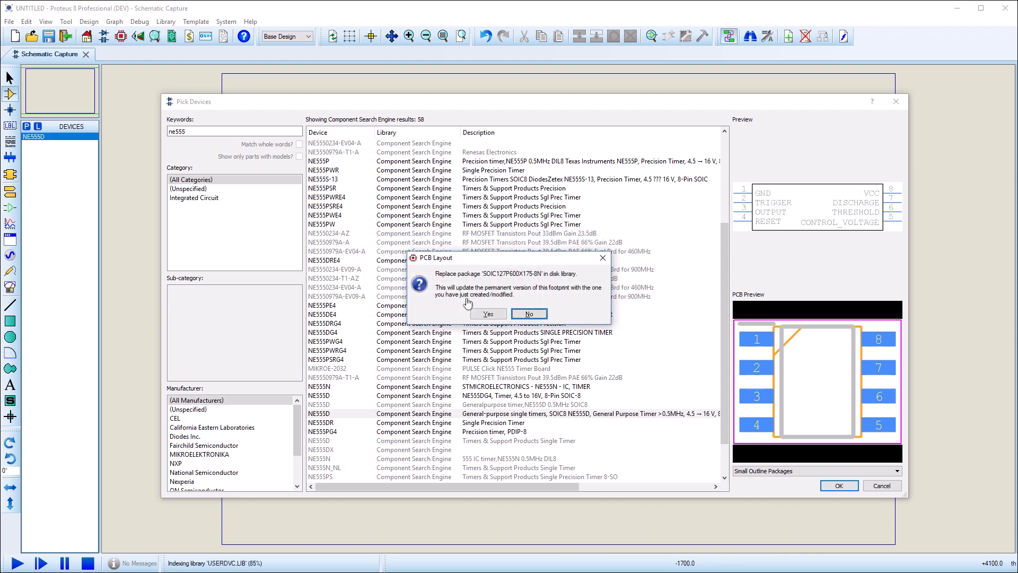
left_click(529, 313)
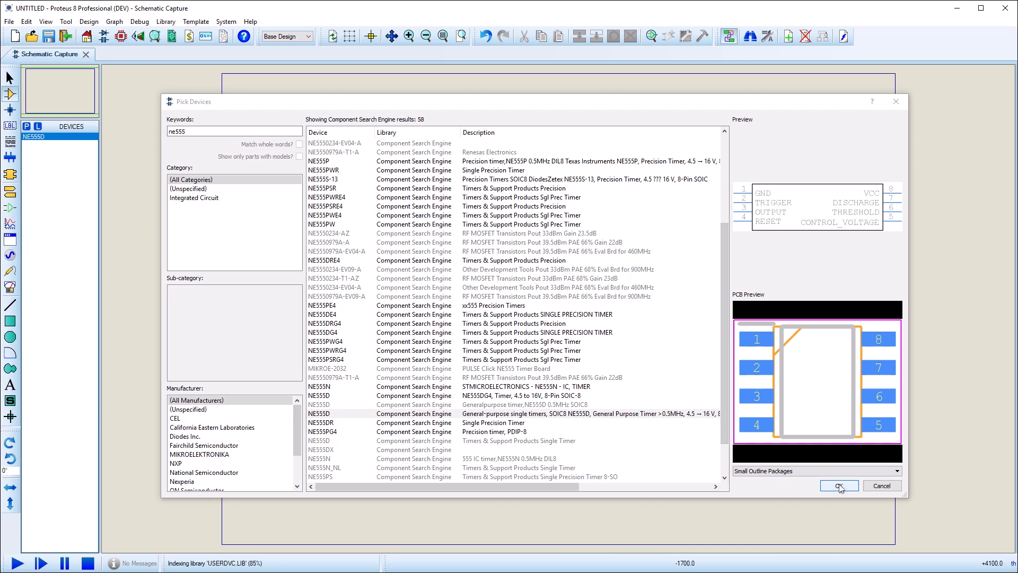
left_click(838, 485)
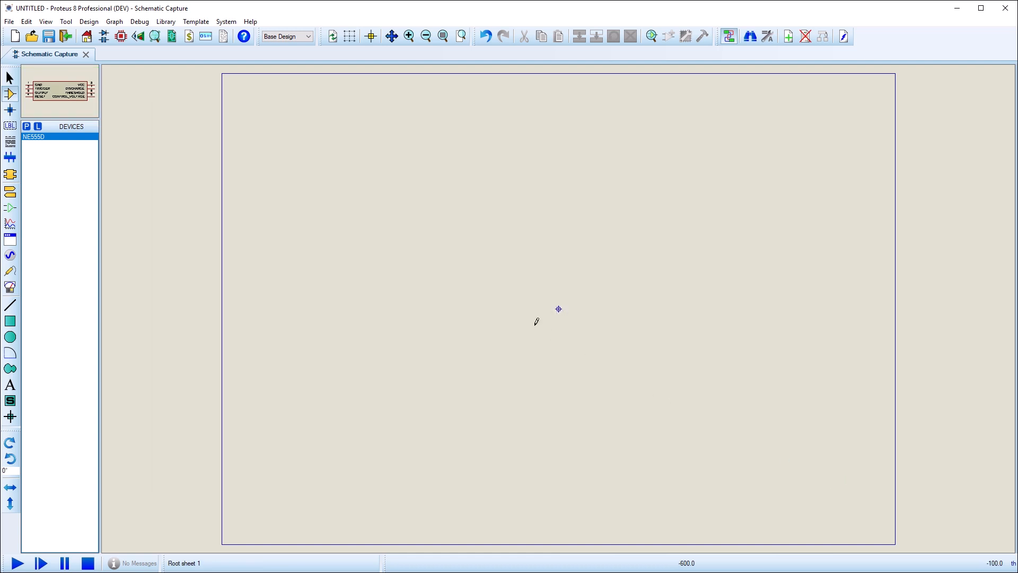
- Place NE555D, check U1's STEP 3D model in PCB layout, and return to the schematic
left_click(559, 308)
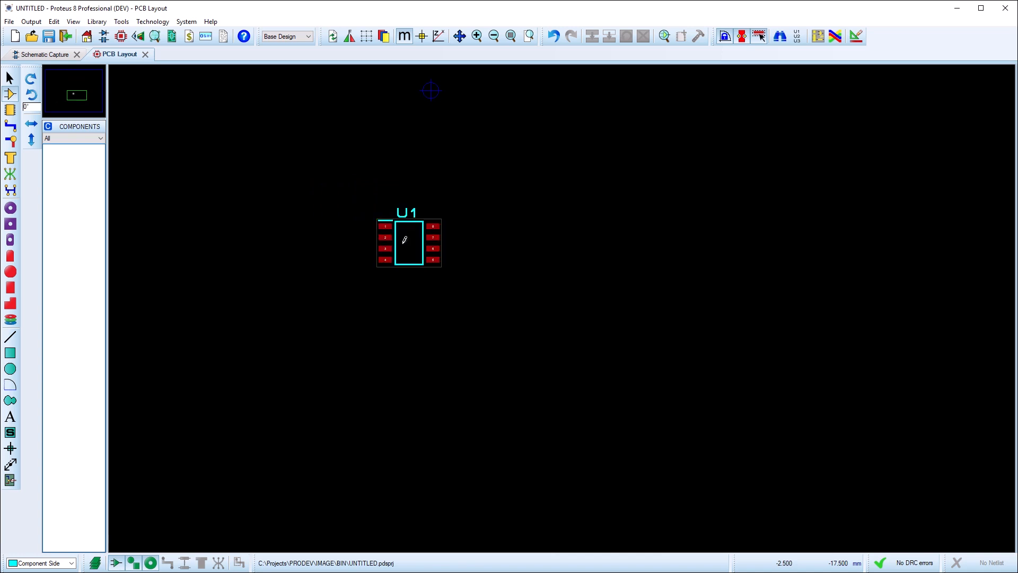
right_click(404, 240)
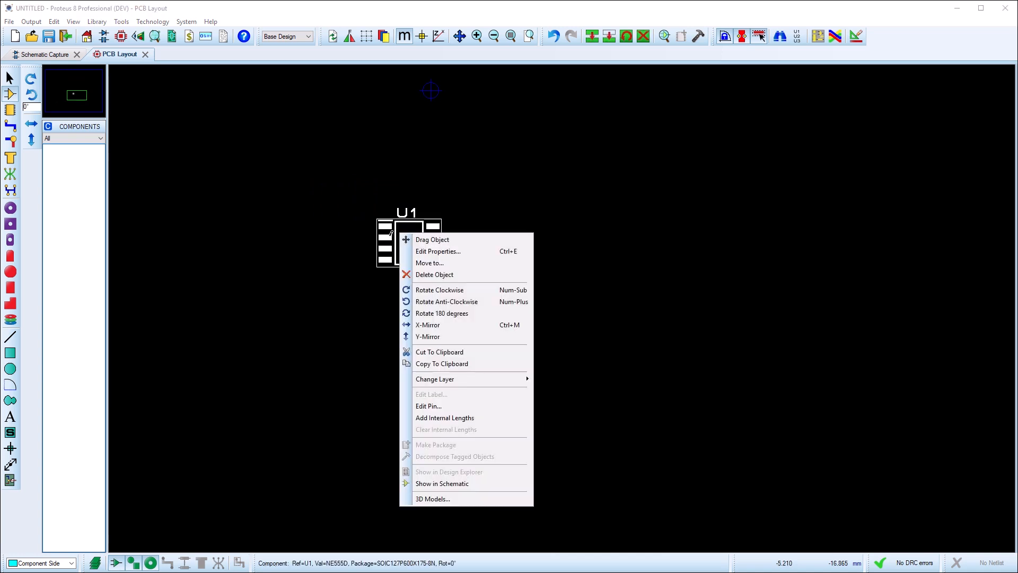
left_click(433, 498)
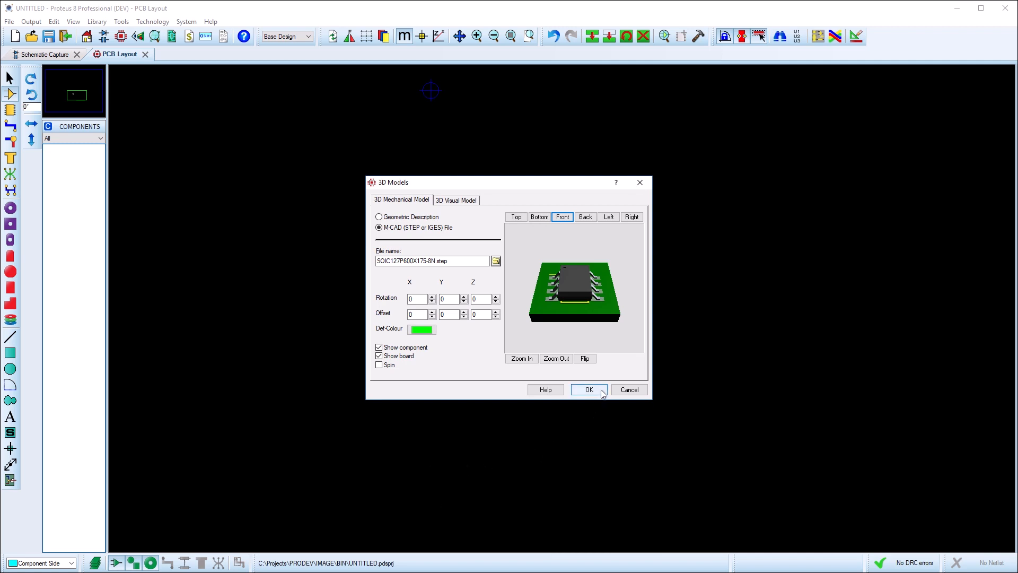
left_click(588, 389)
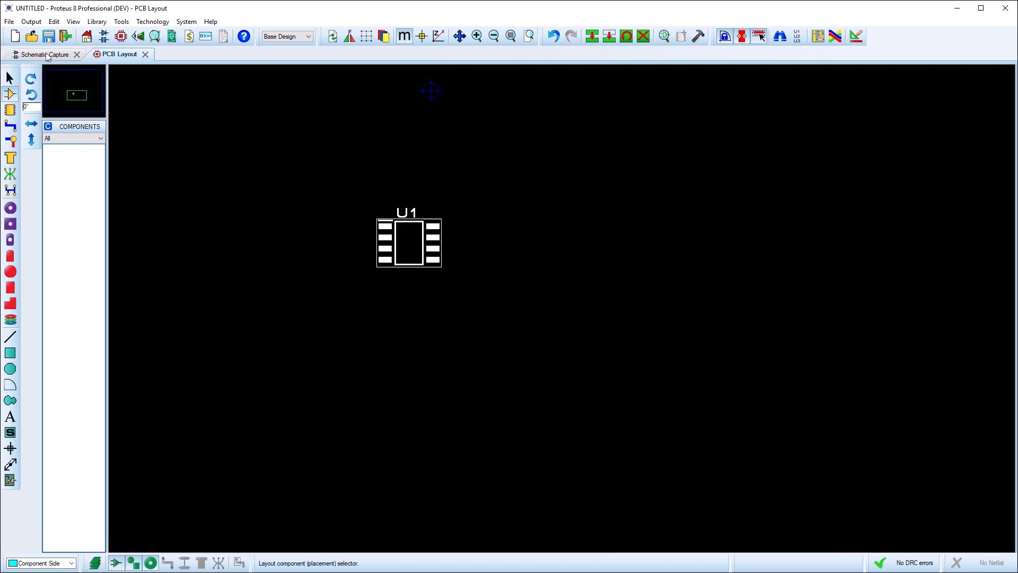
left_click(47, 54)
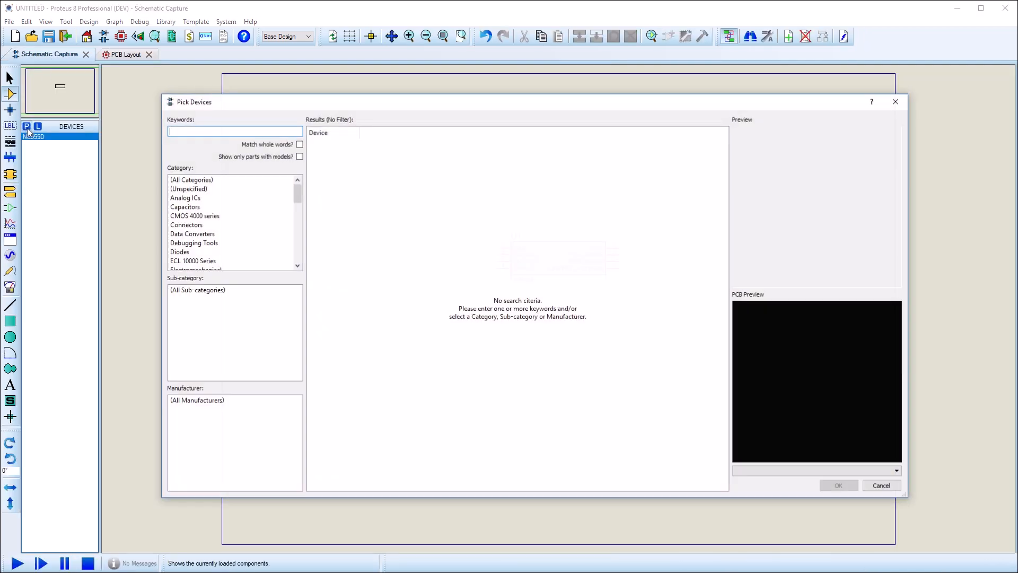
- Search 'pic32mk1024', try importing PIC32MK1024GPE100T-I/PT, and dismiss the not-available notice
type("pic32mk1024")
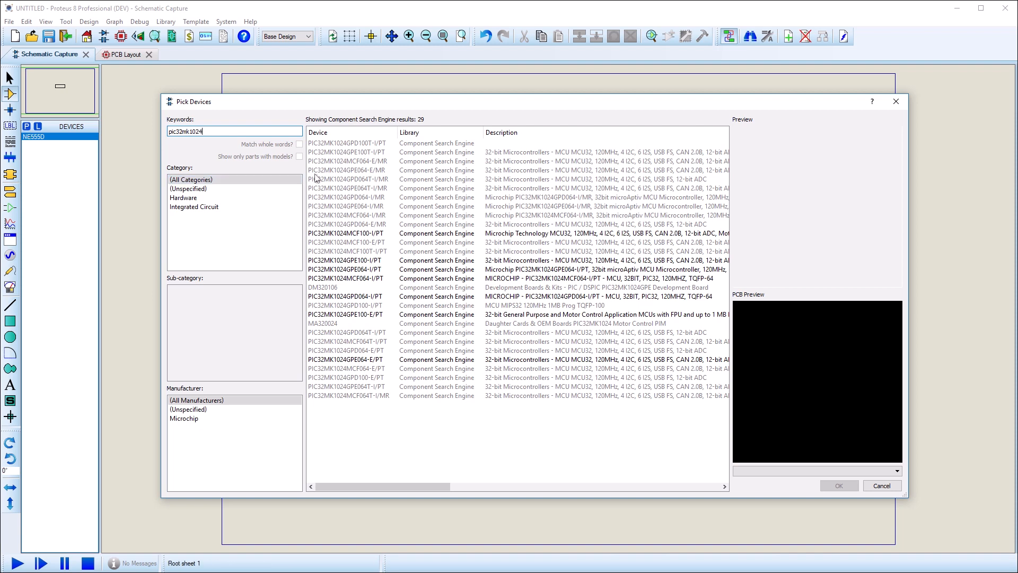
left_click(347, 153)
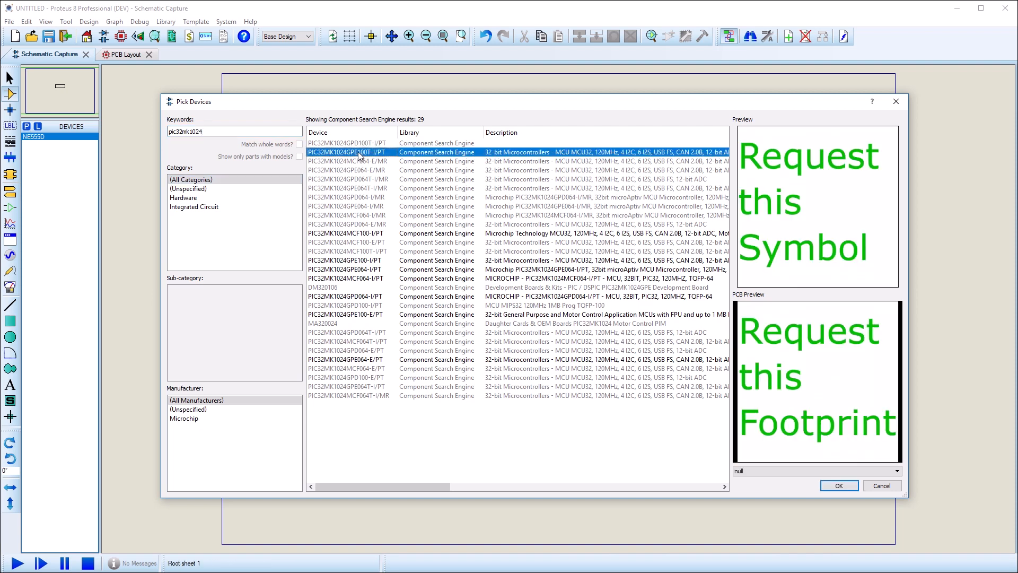
double_click(347, 152)
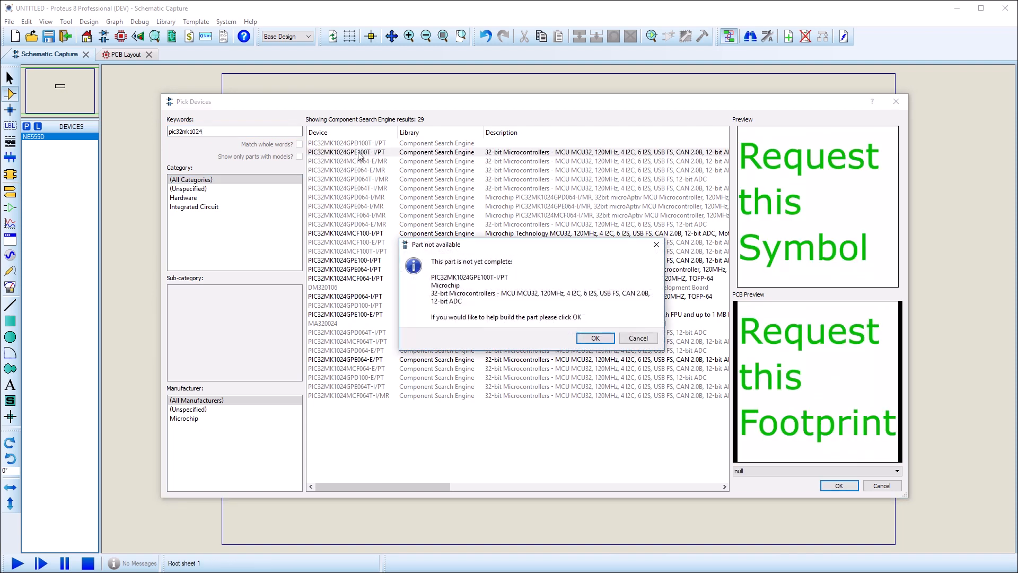
left_click(593, 338)
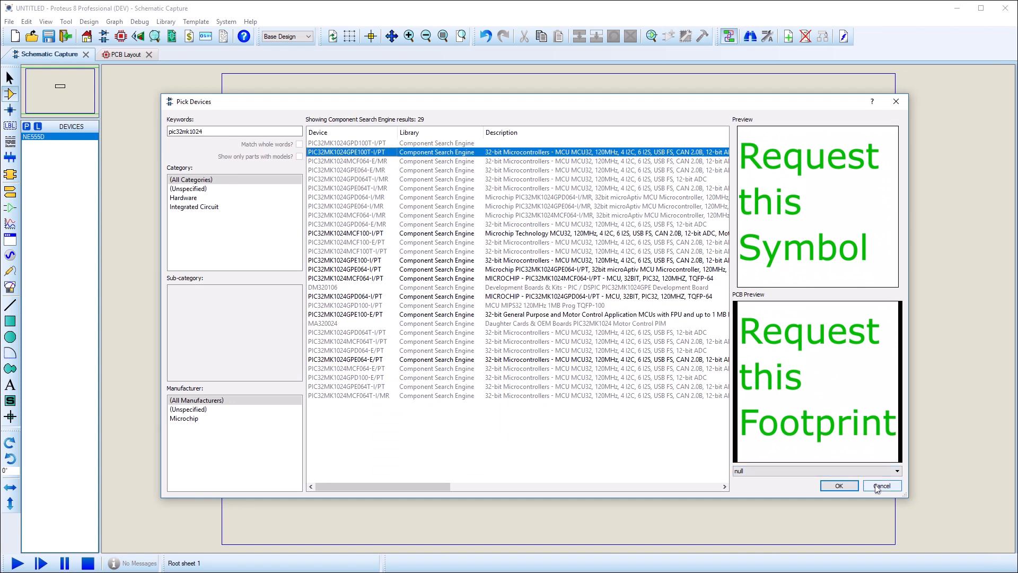
- Cancel Pick Devices and open Library > Import Parts
left_click(882, 486)
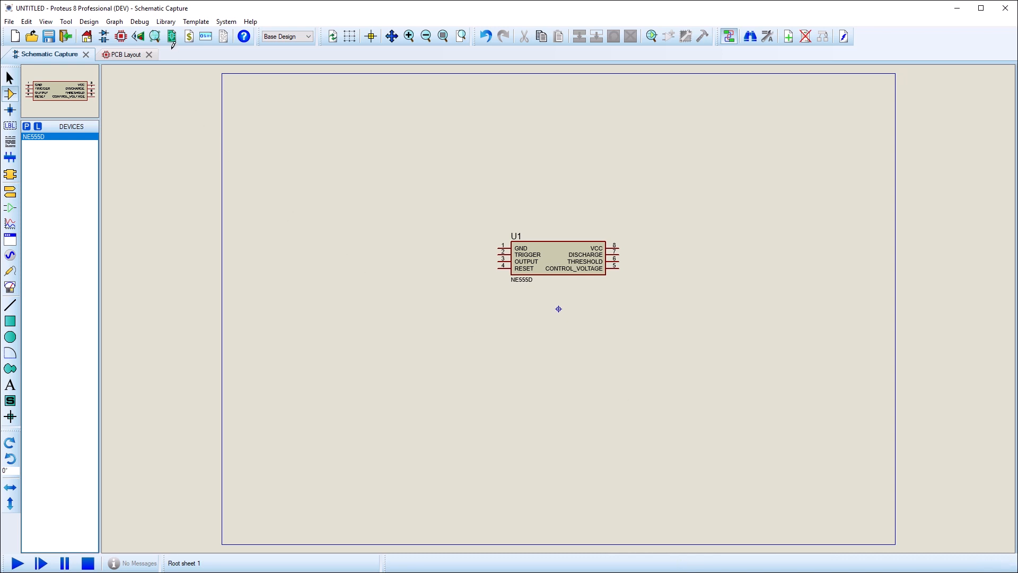
left_click(166, 21)
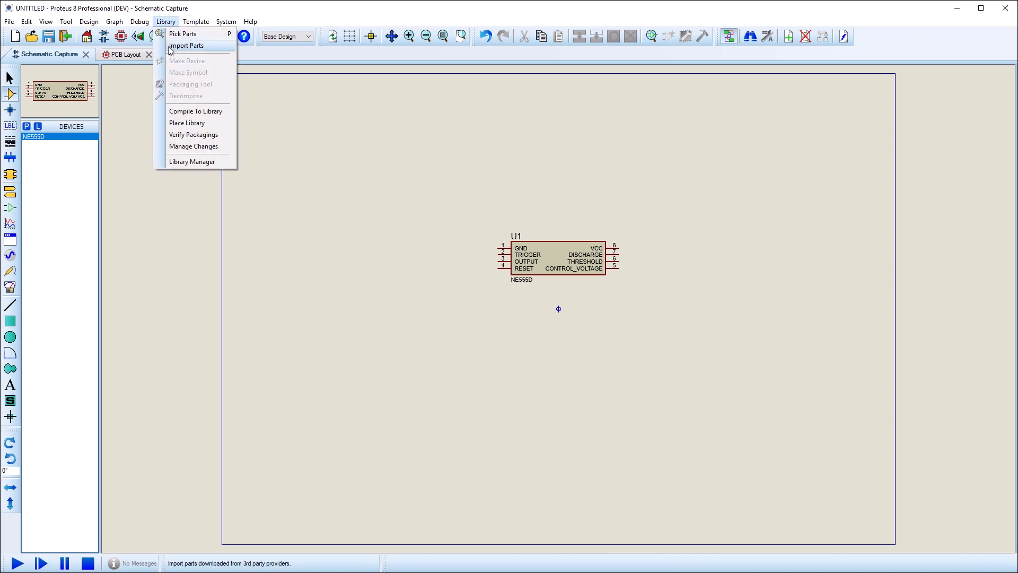
left_click(187, 45)
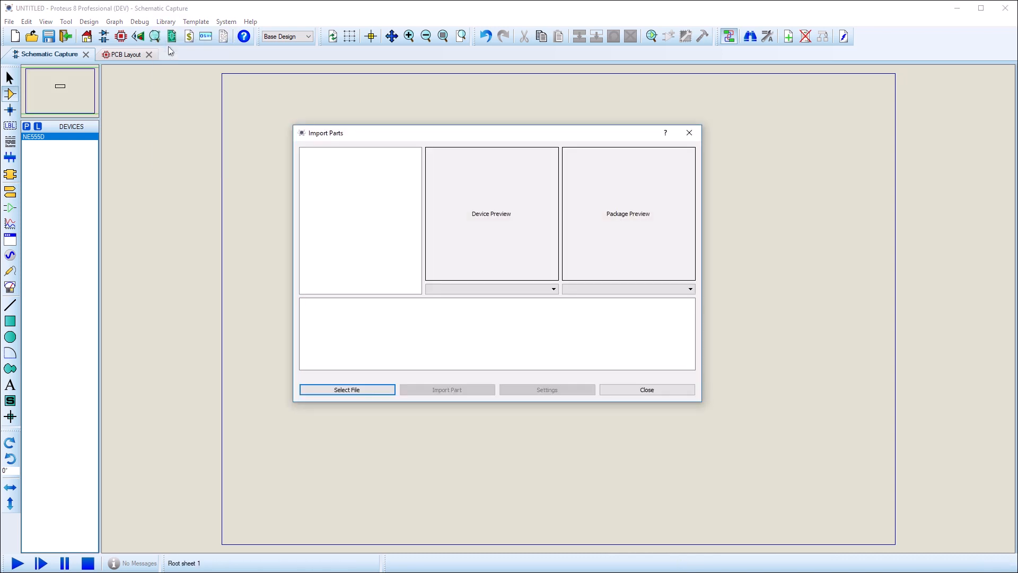